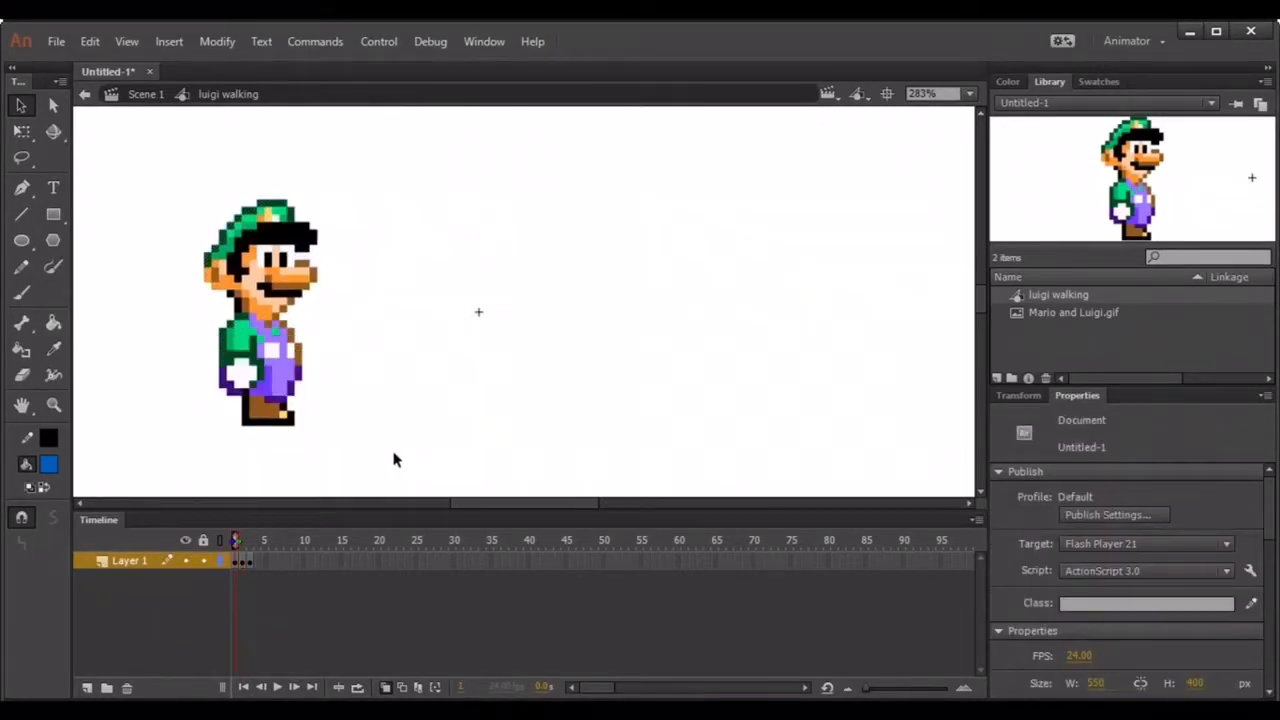
Add a second layer in Scene 1 and fit the whole stage in view with Show Frame.
{"action": "left_click", "coordinate": [276, 688]}
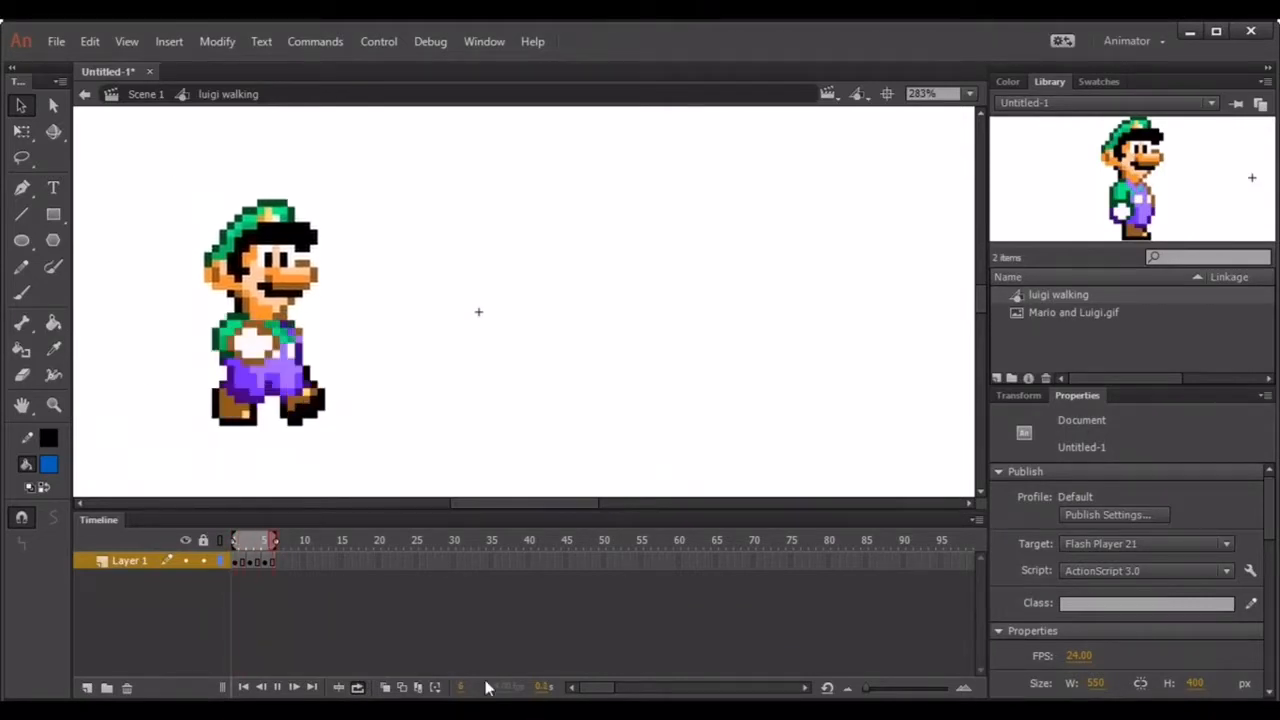
{"action": "left_click", "coordinate": [968, 94]}
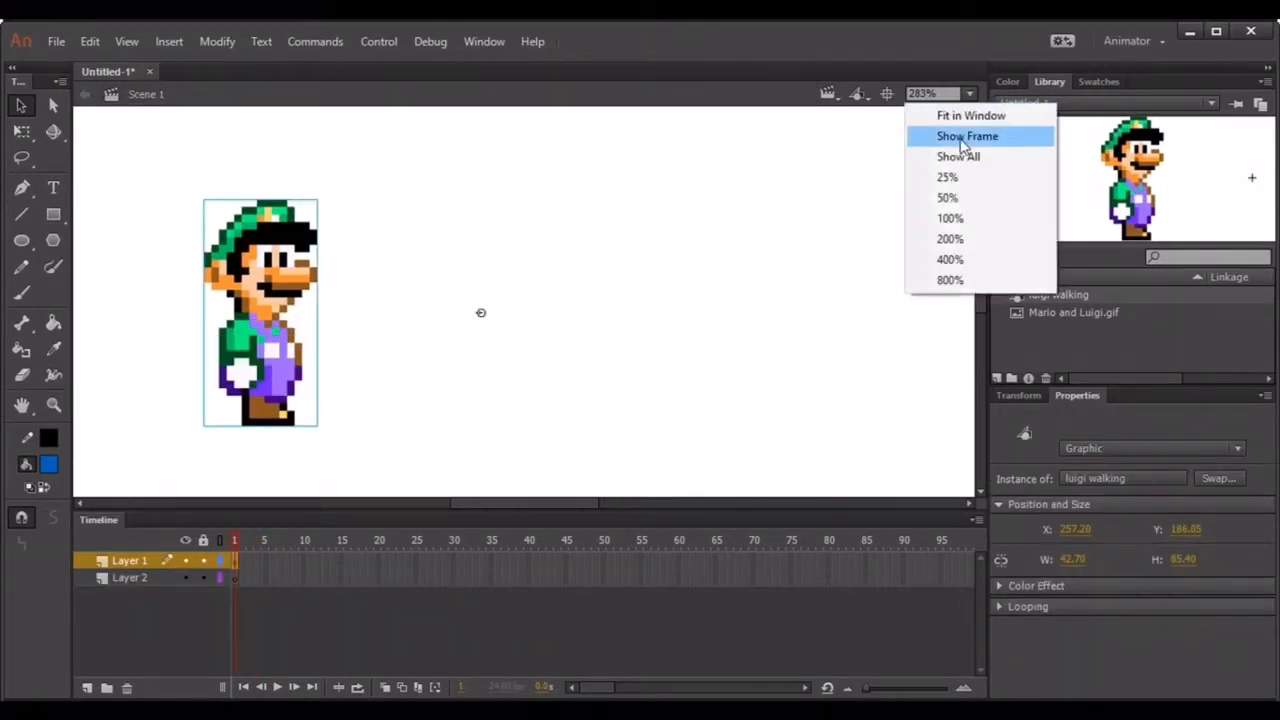
{"action": "left_click", "coordinate": [970, 114]}
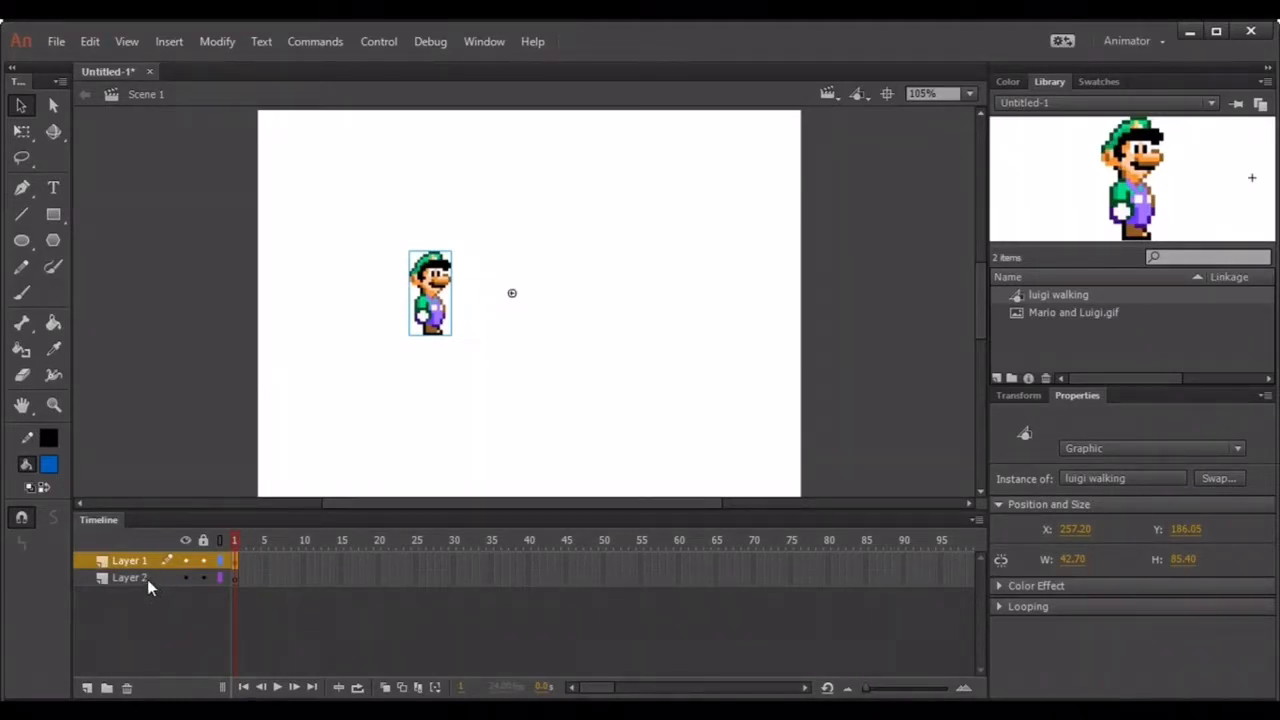